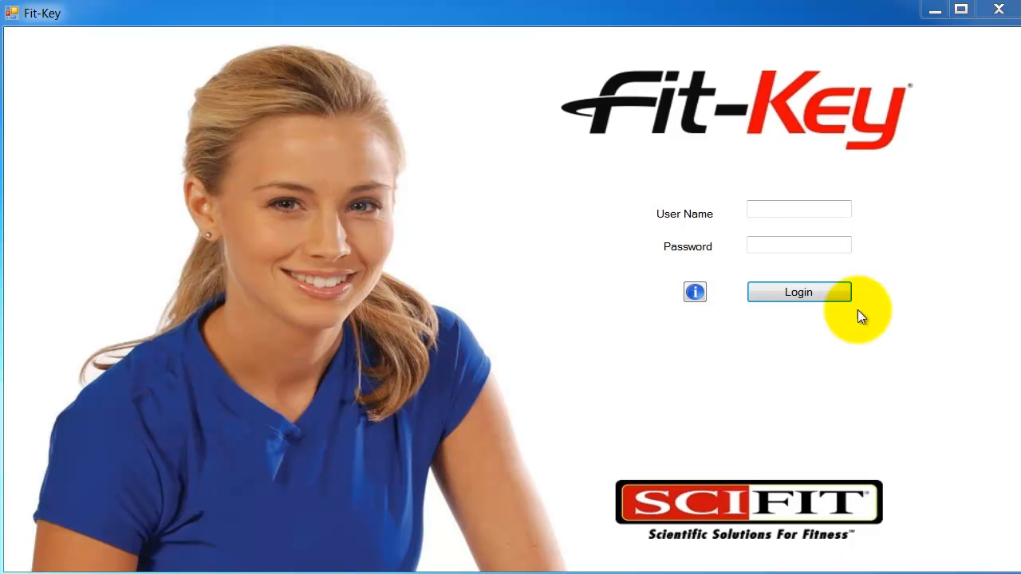
Step: Log into Fit-Key with user name admin and its password
click(798, 209)
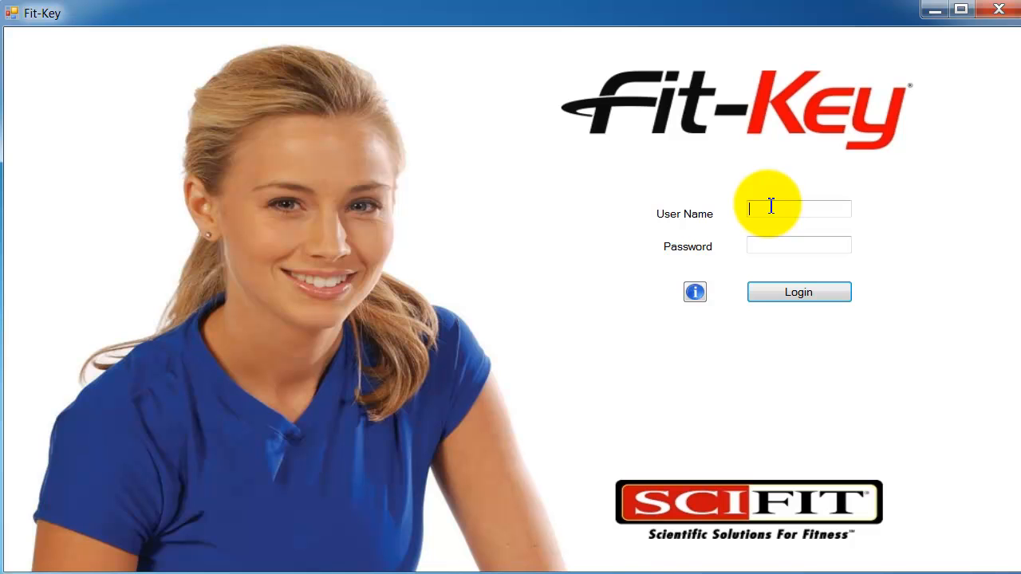
text(admin)
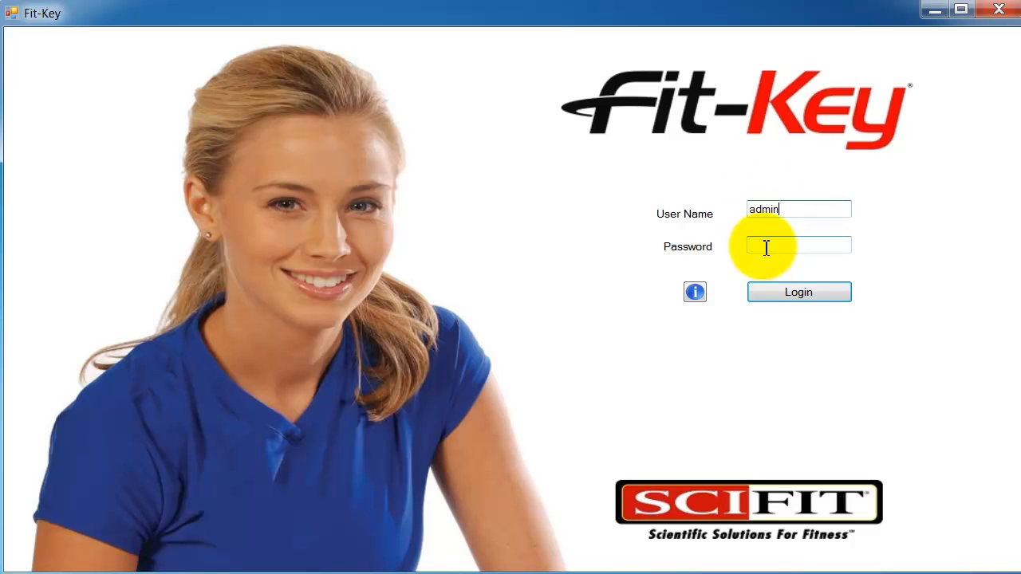
text(**)
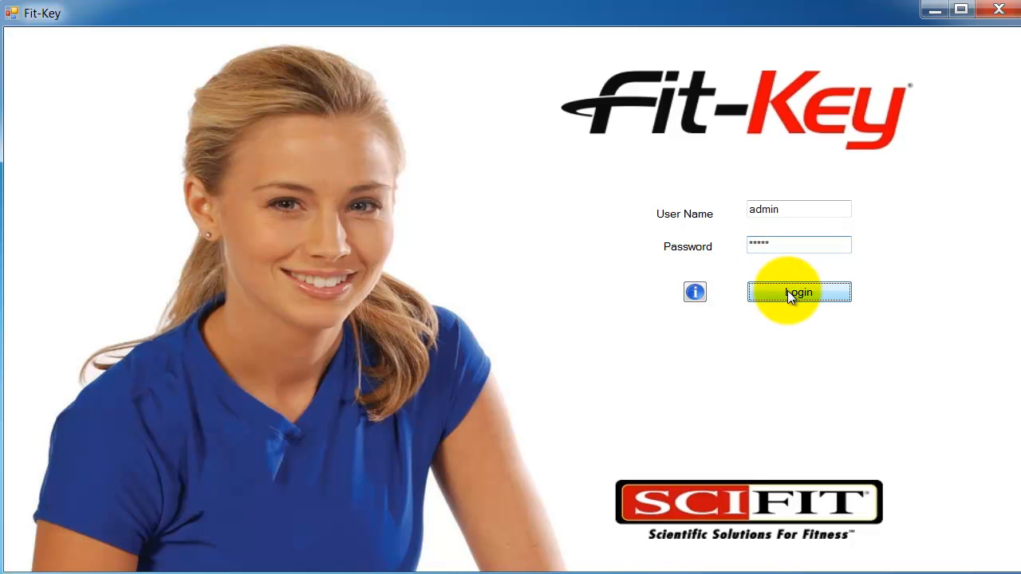
click(798, 292)
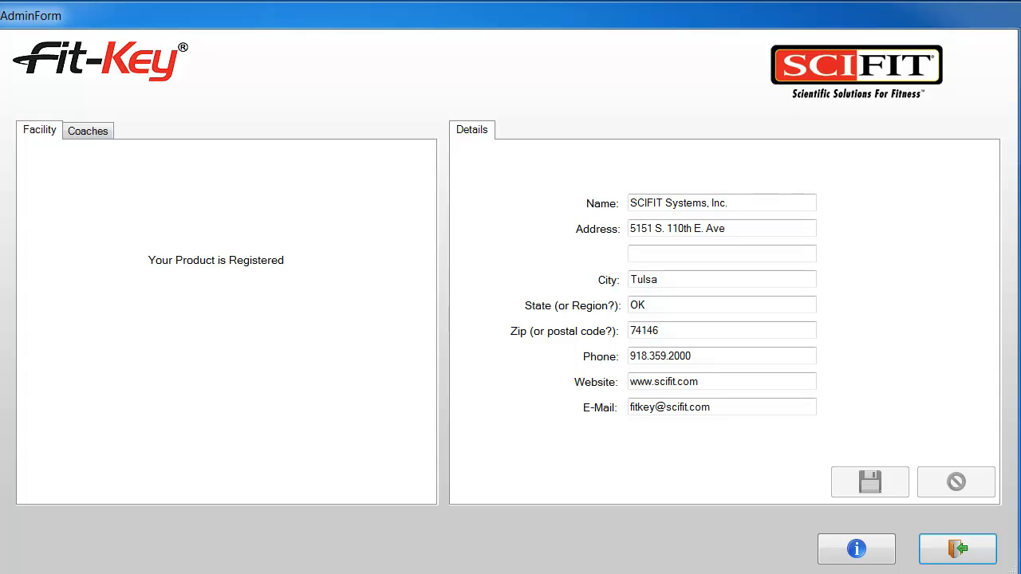
mouse_move(88, 131)
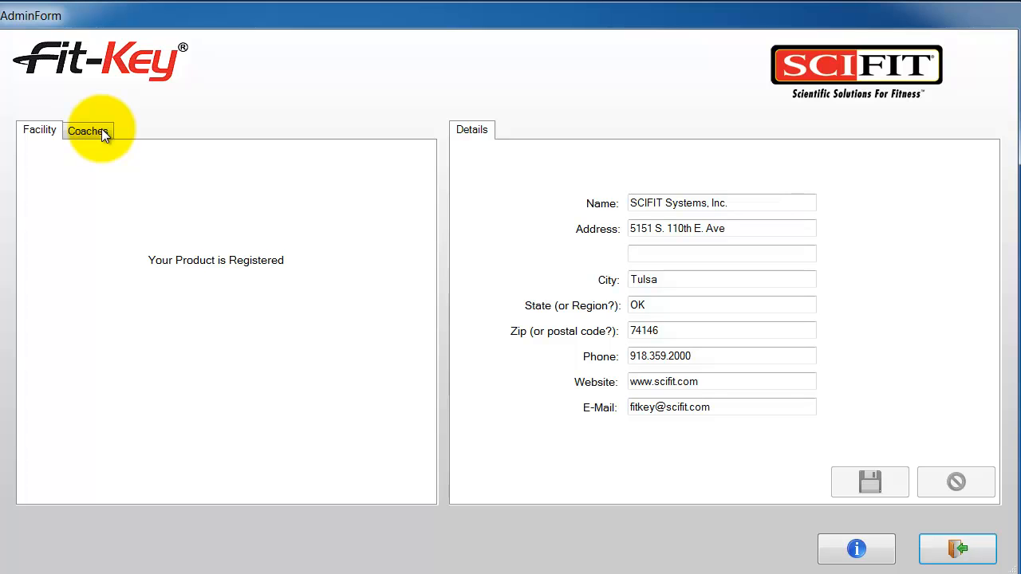
Step: Select the admin account under Coaches and reset its password, entering it twice
click(88, 130)
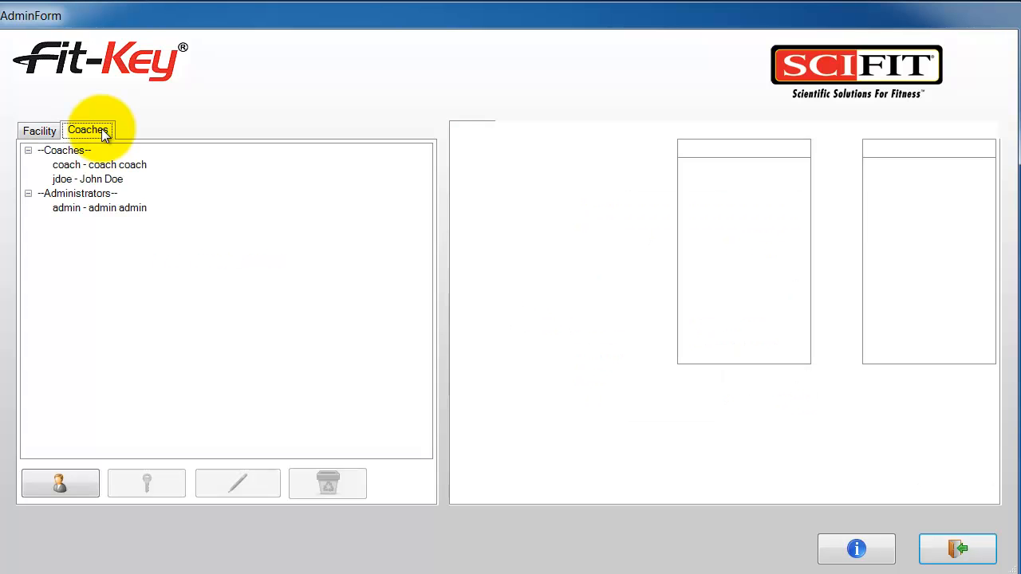
click(60, 482)
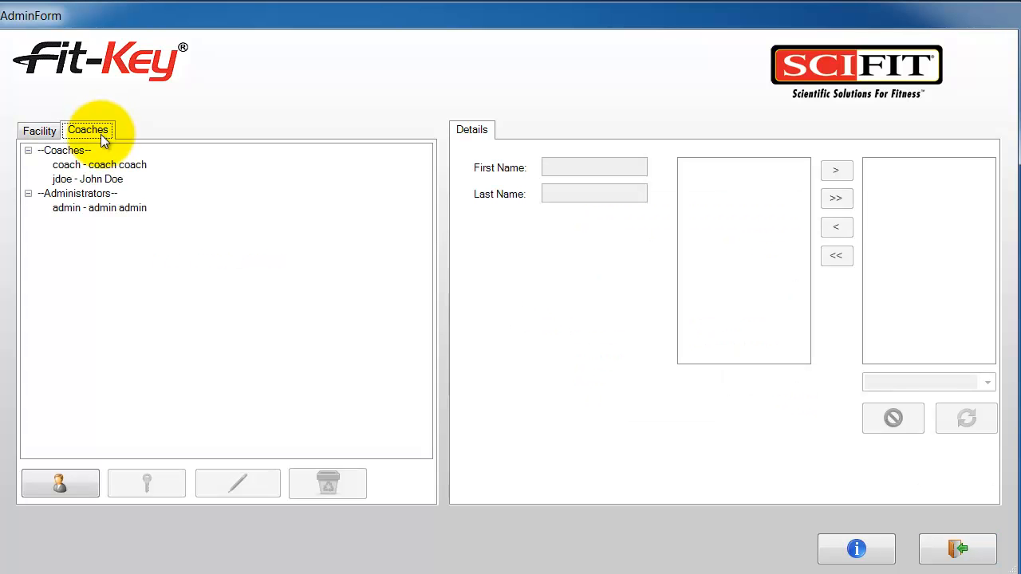
click(99, 207)
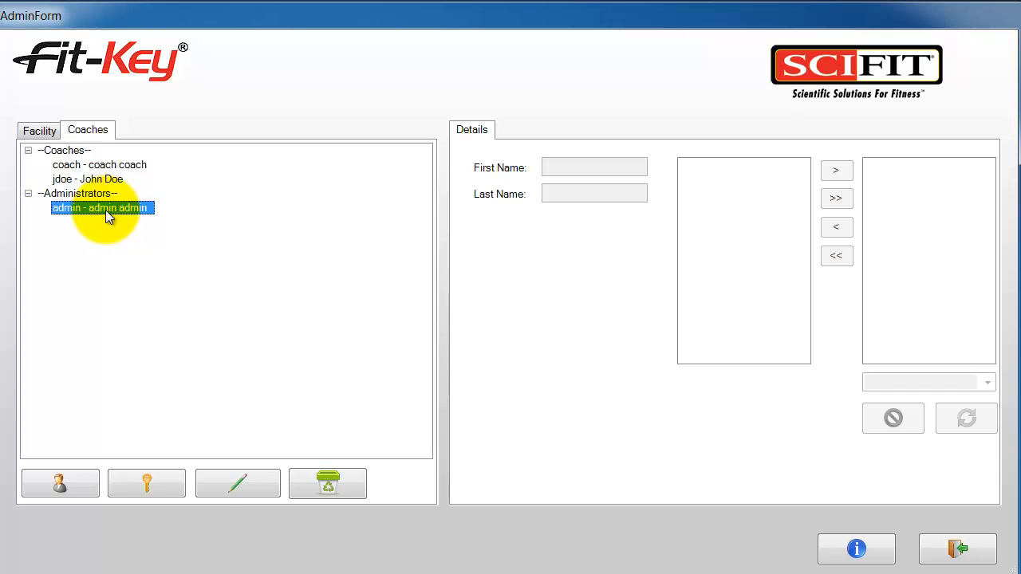
mouse_move(146, 483)
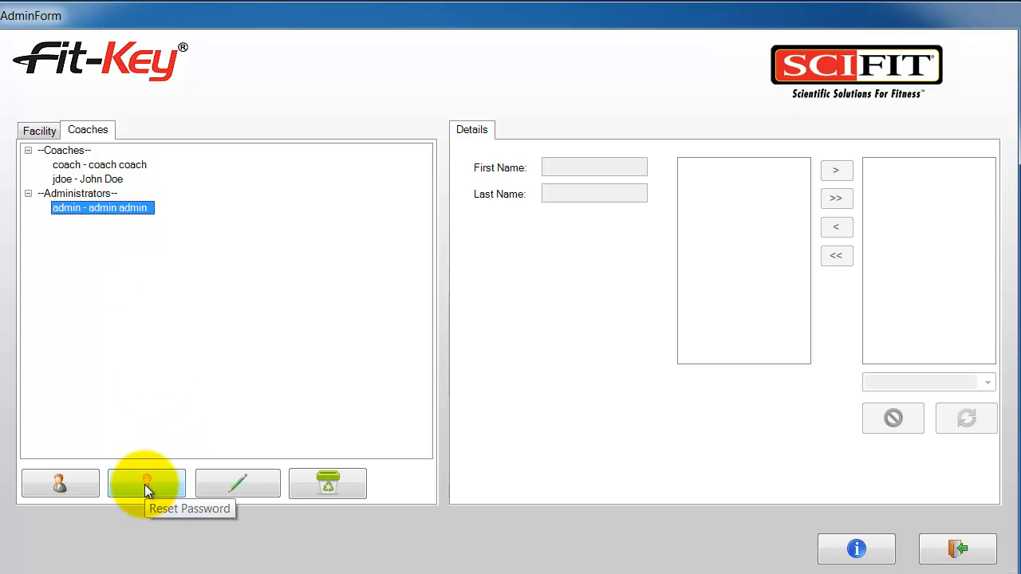
click(147, 483)
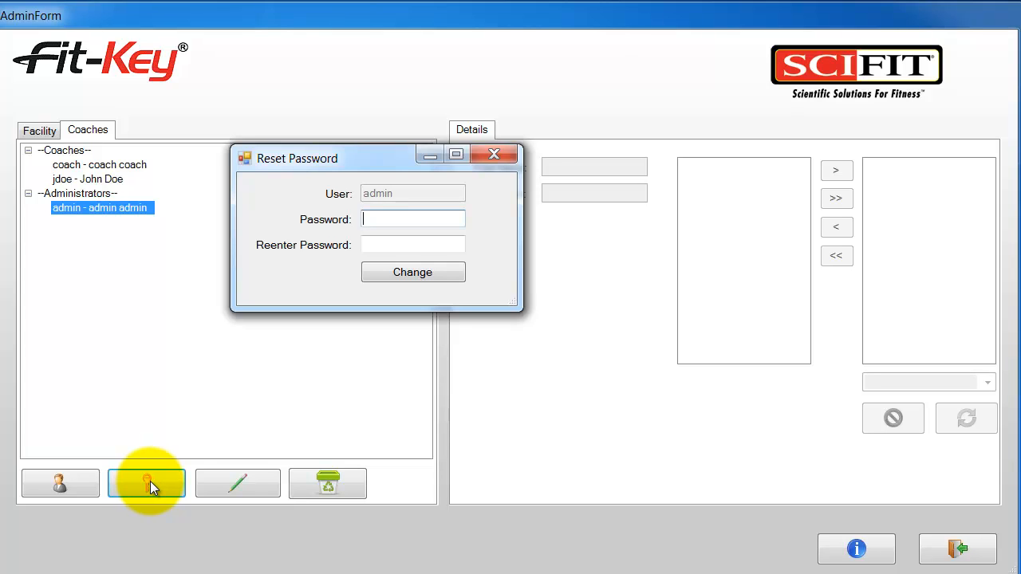
text(***)
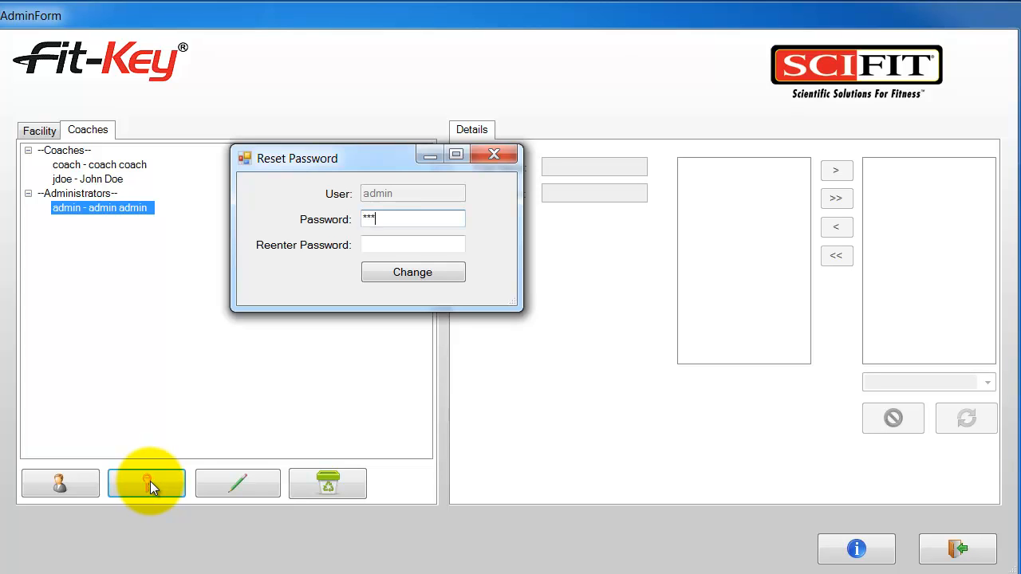
text(*)
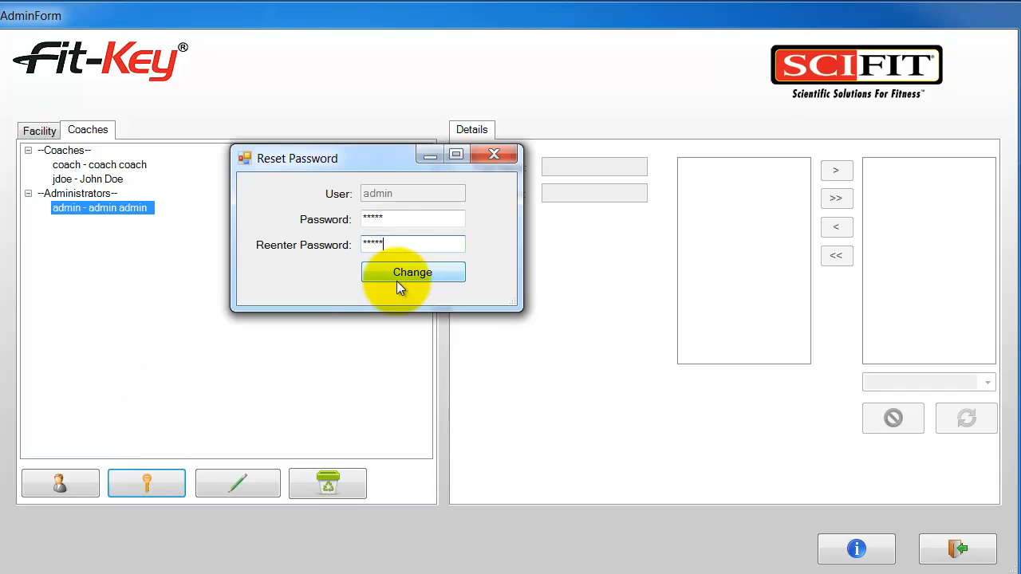
click(413, 272)
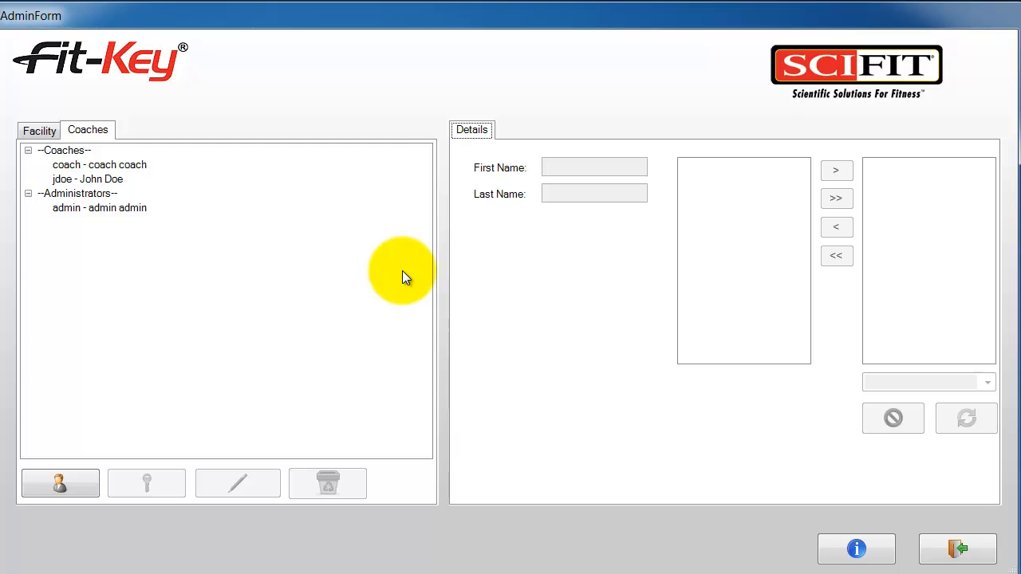
click(38, 130)
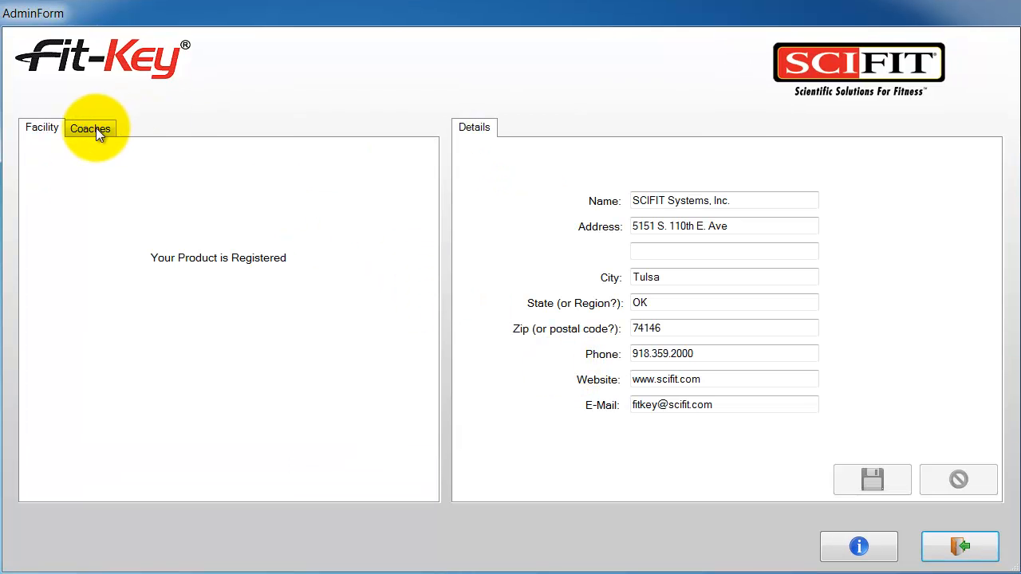
click(90, 128)
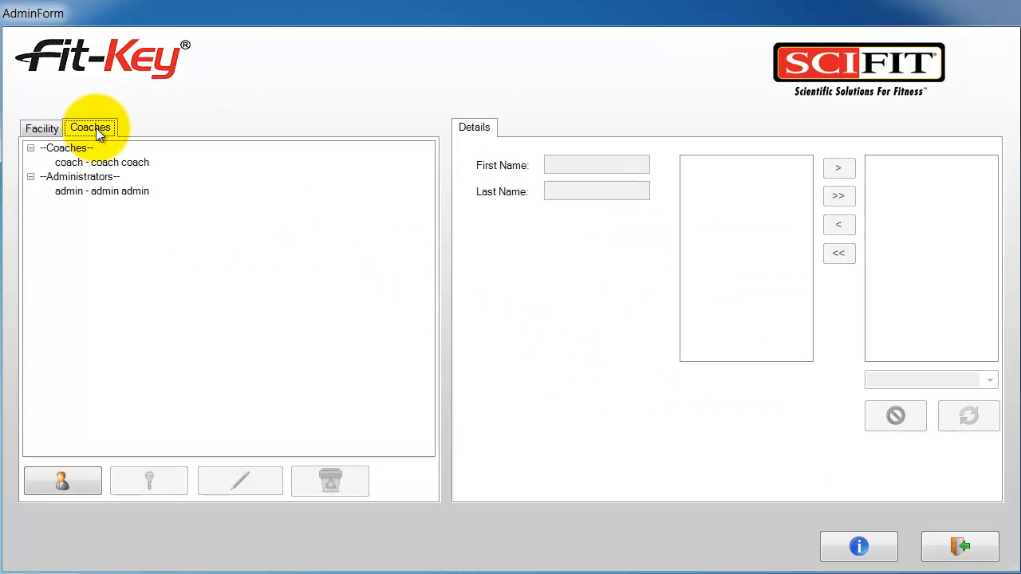
mouse_move(79, 409)
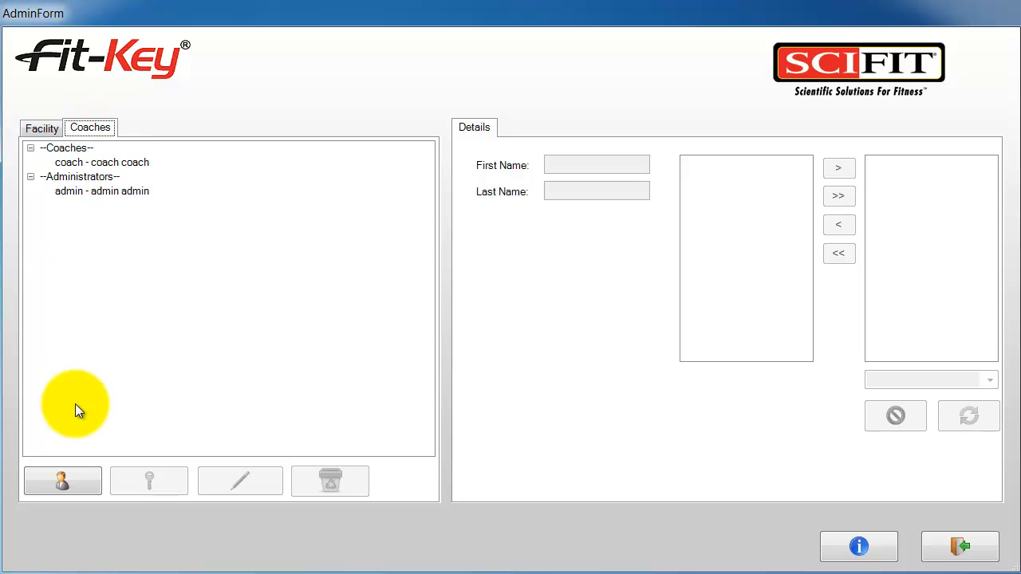
click(62, 480)
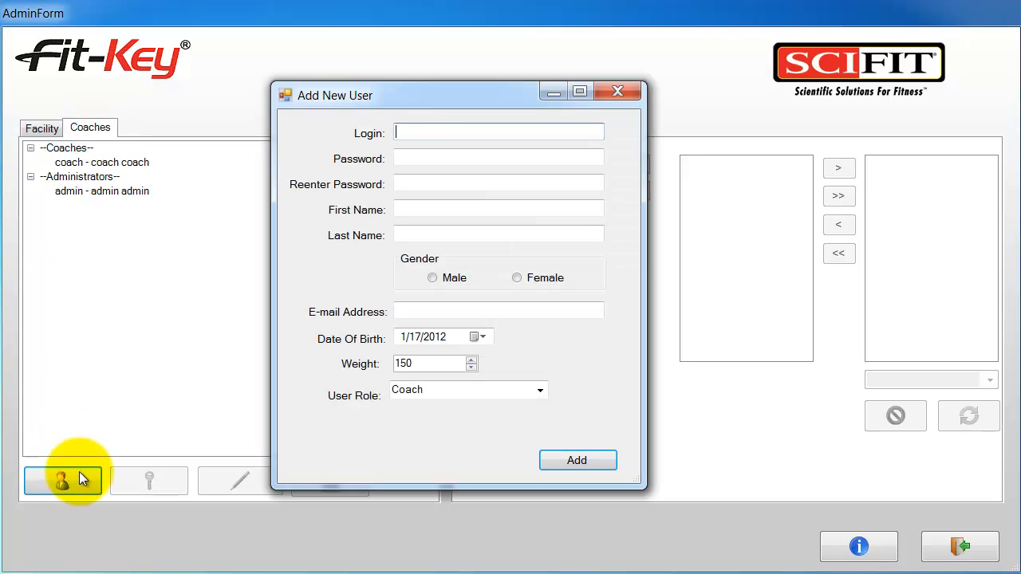
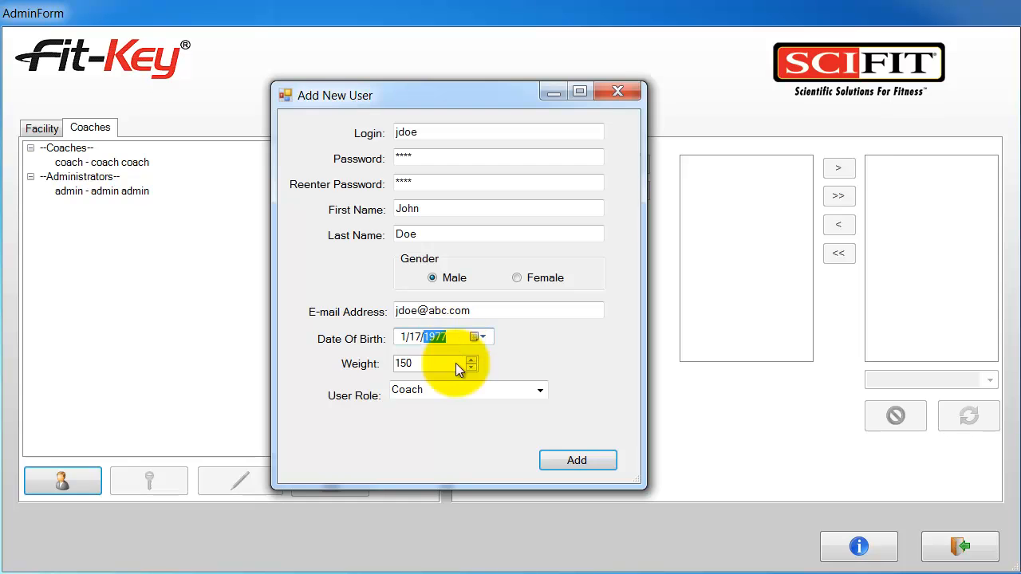
click(577, 460)
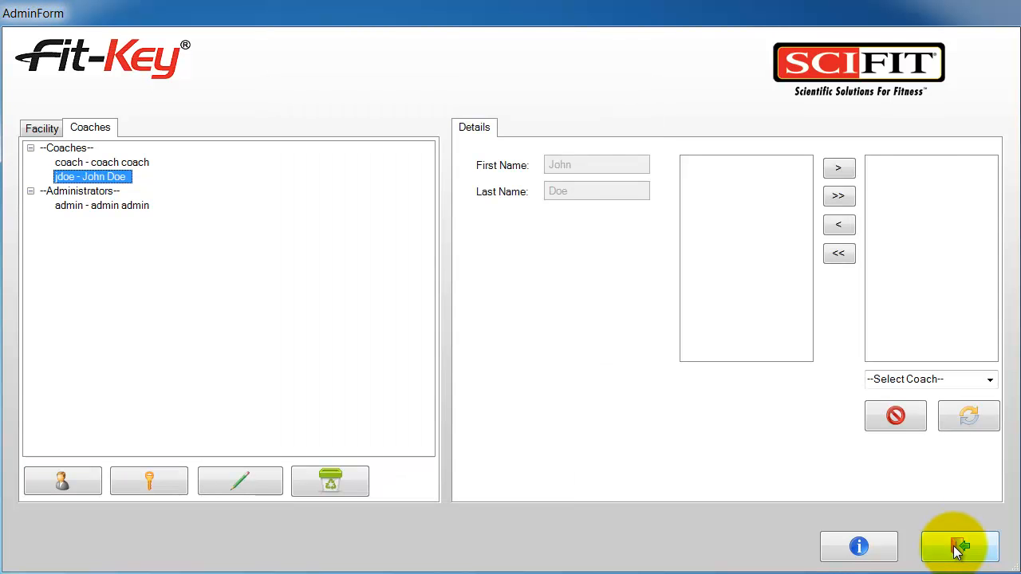
Step: Exit the admin screen and log in as jdoe with his password
click(960, 546)
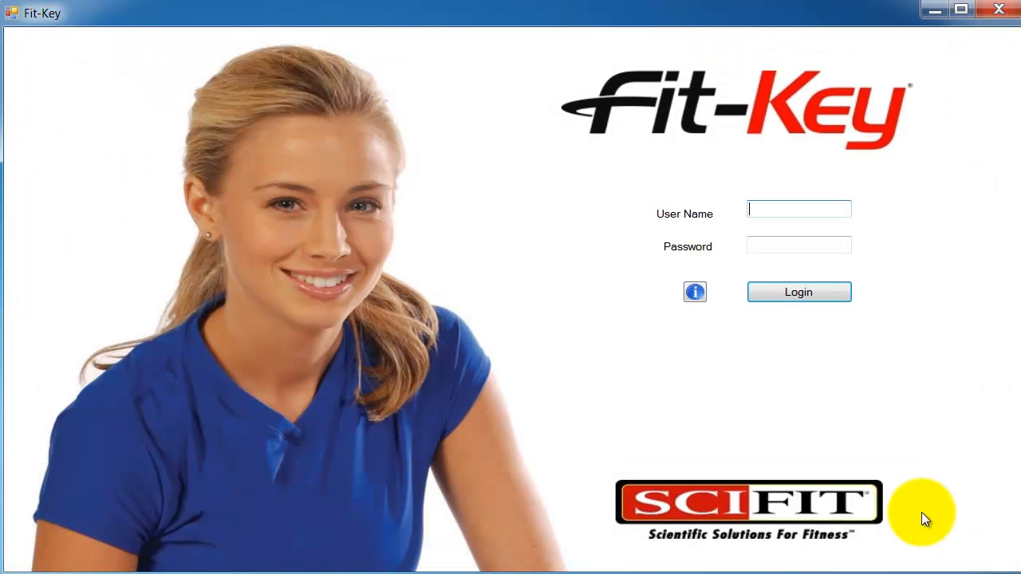
text(jdoe)
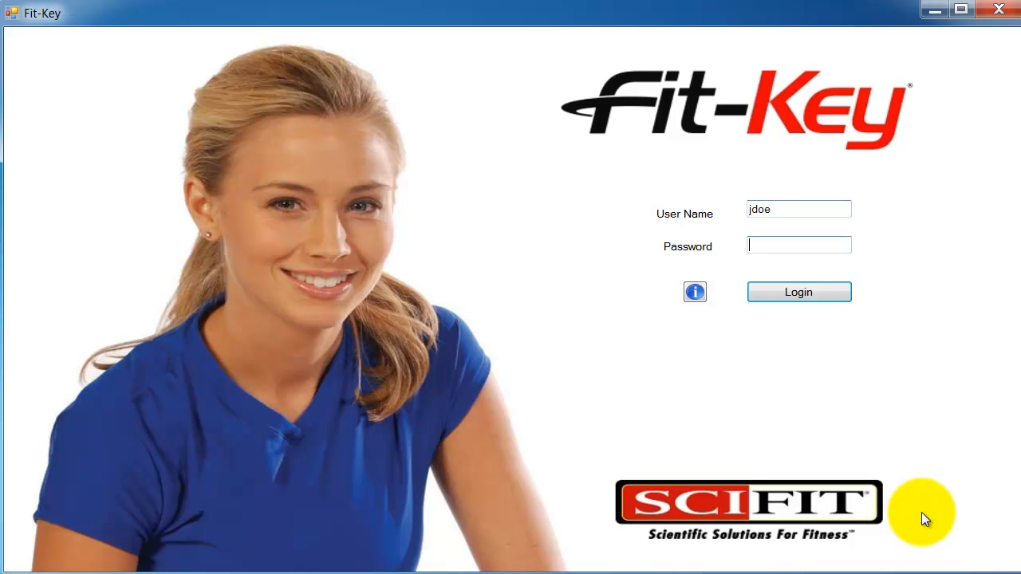
text(****)
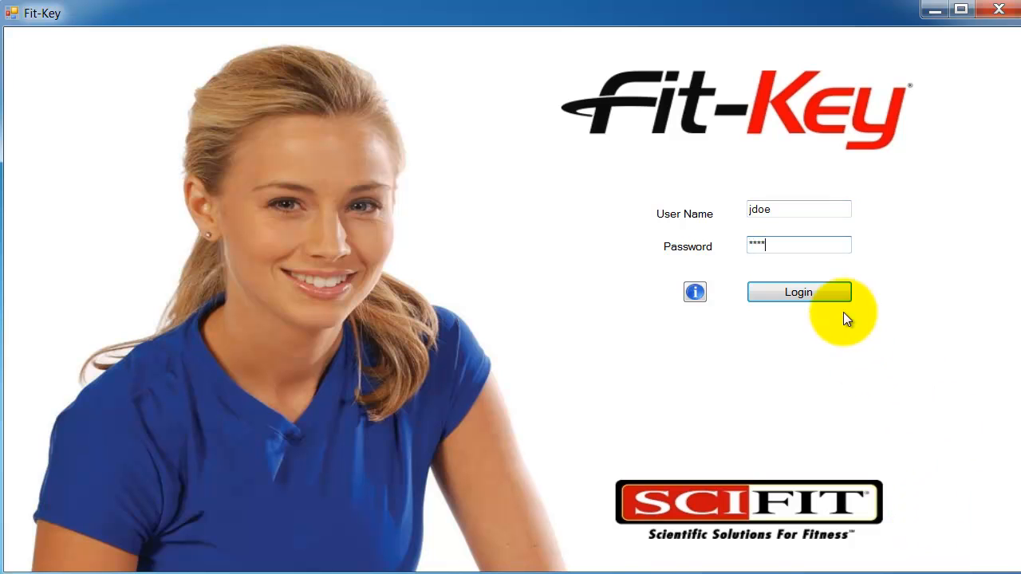
mouse_move(797, 293)
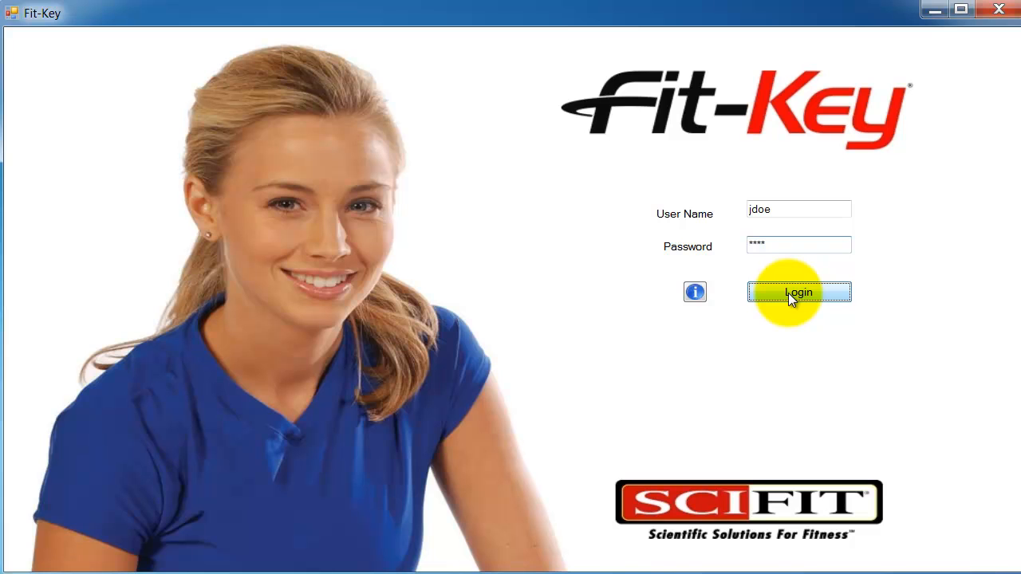
click(799, 292)
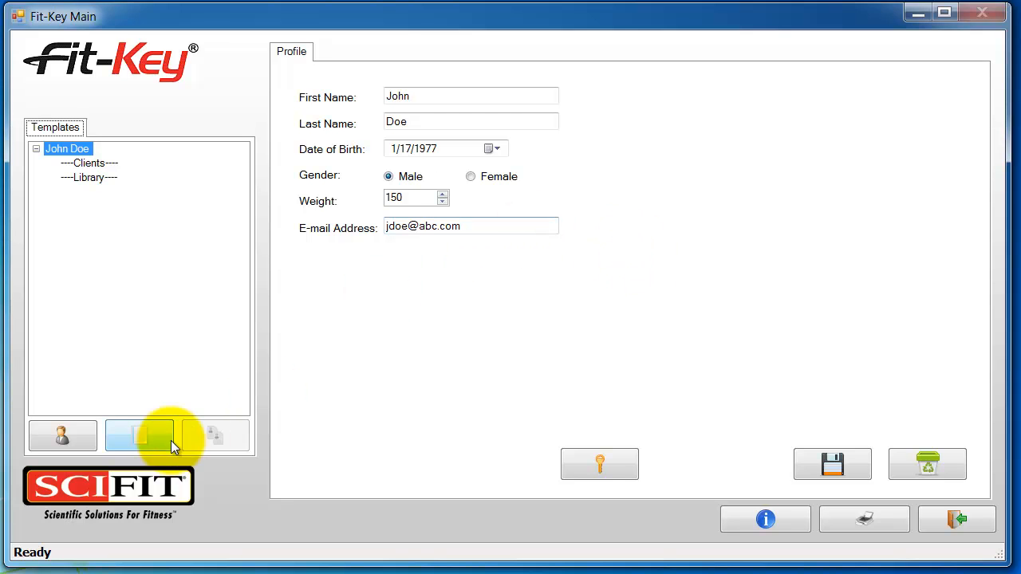
mouse_move(63, 436)
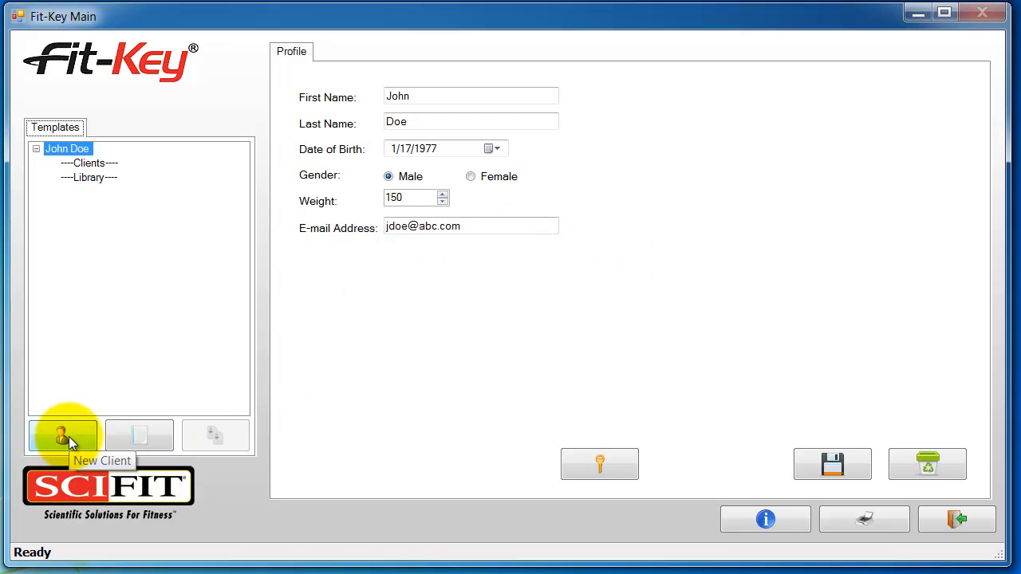
click(62, 435)
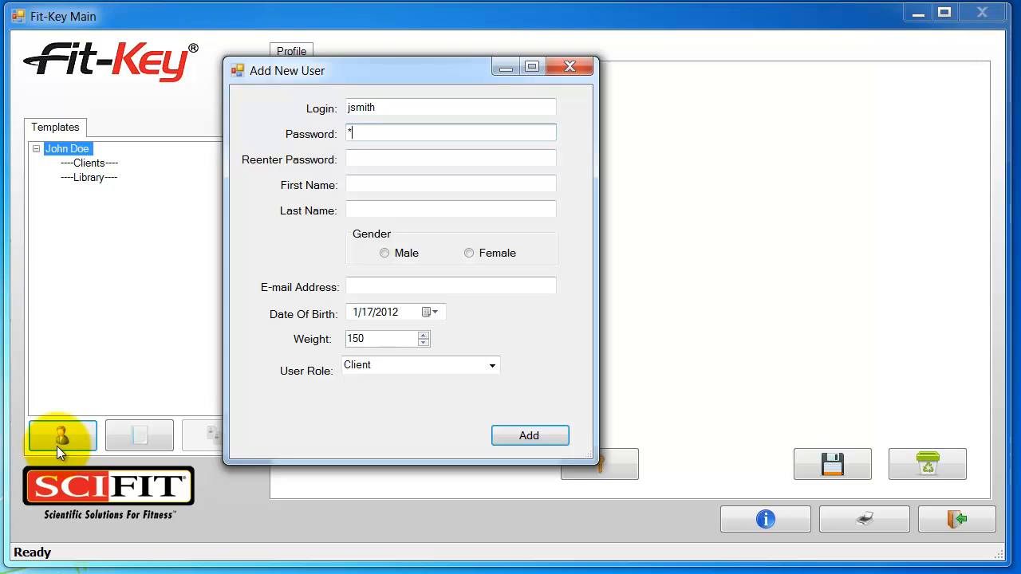
text(Ja)
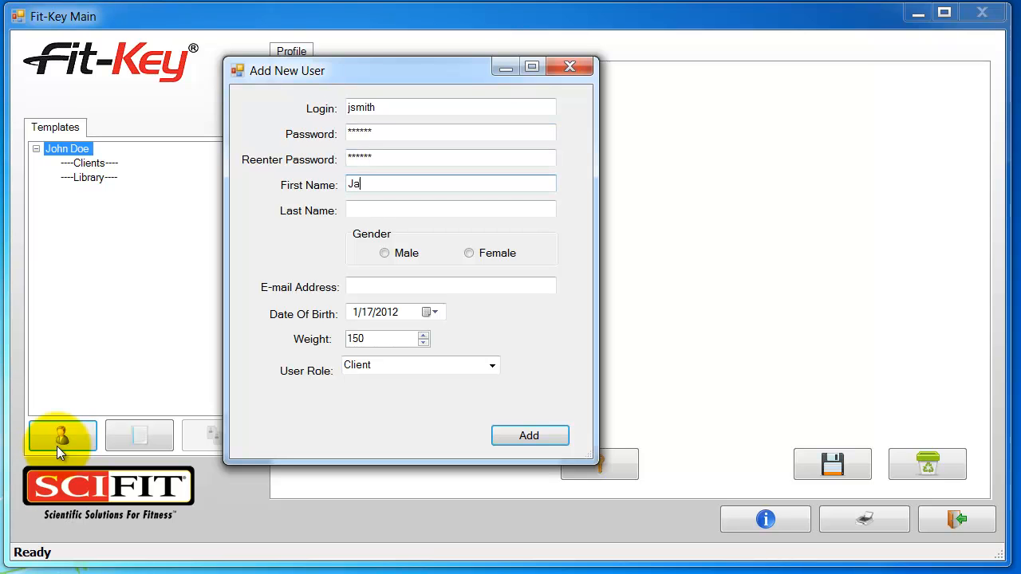
click(469, 253)
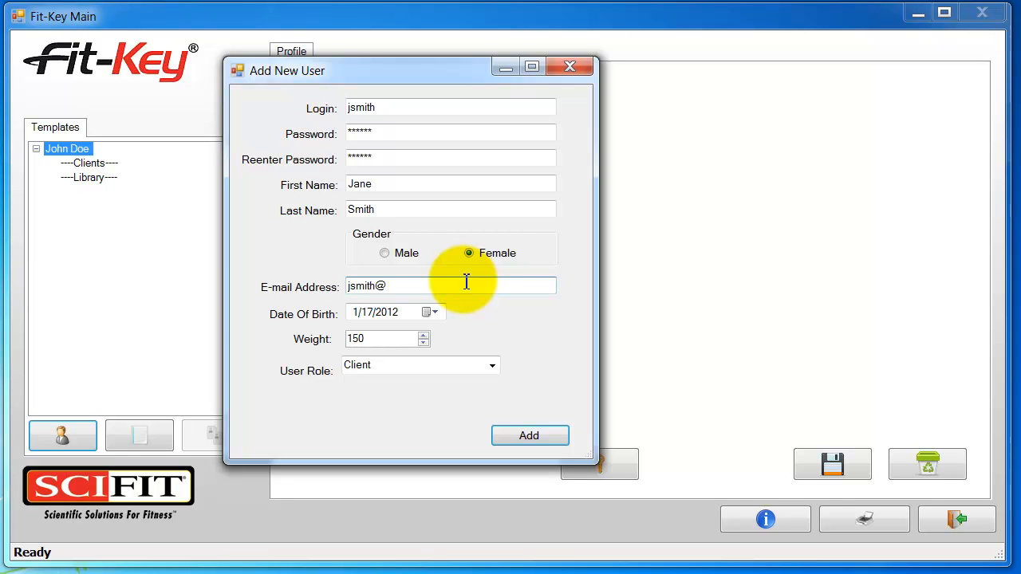
text(xyz.com)
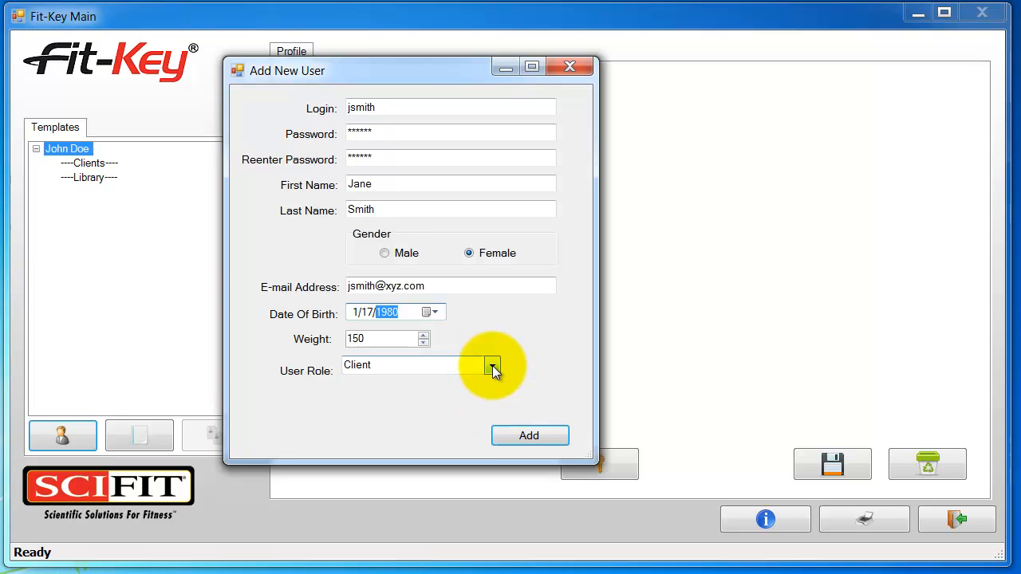
click(529, 435)
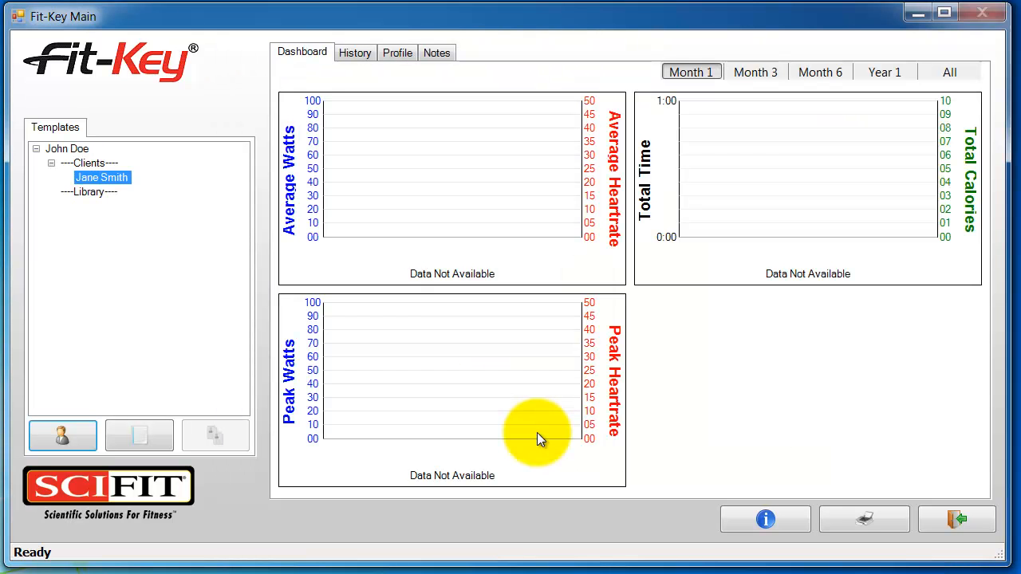